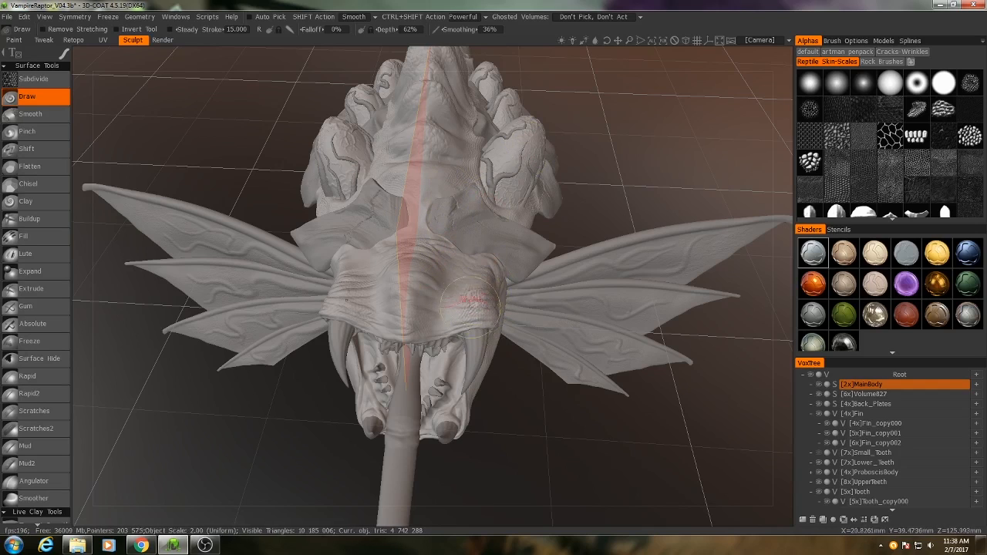
Move the vampire raptor sculpt from the Sculpt room into the Retopo room
{"action": "left_click", "coordinate": [463, 301]}
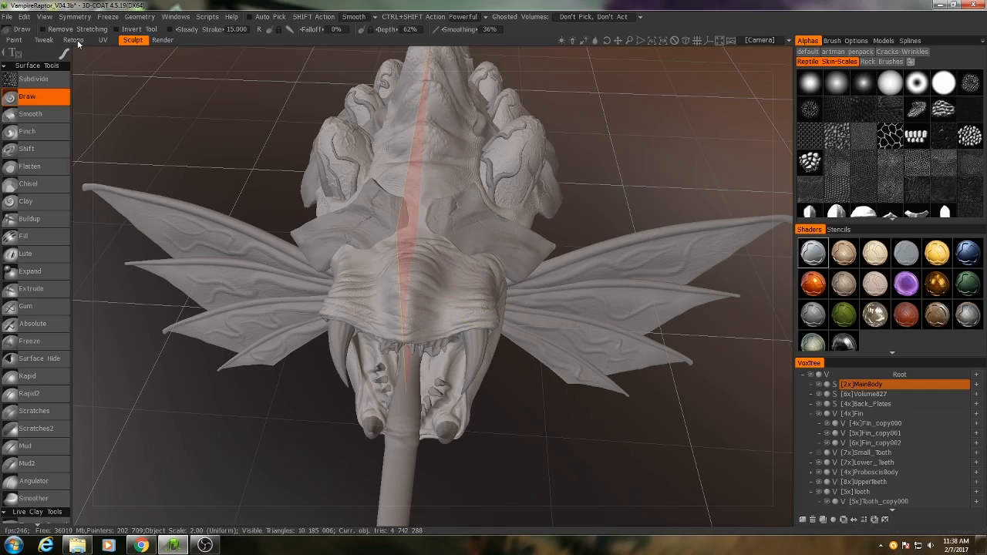
{"action": "left_click", "coordinate": [74, 40]}
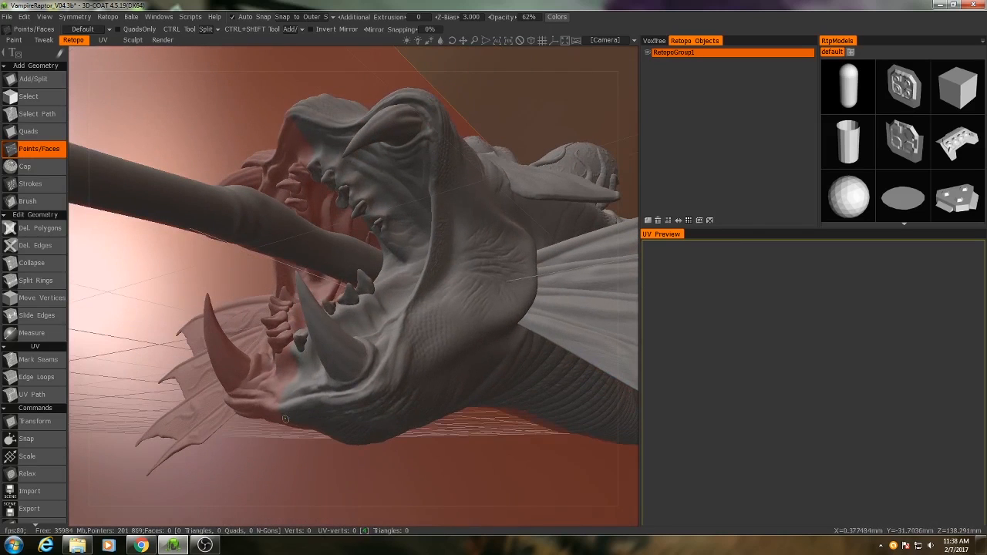
{"action": "mouse_move", "coordinate": [468, 192]}
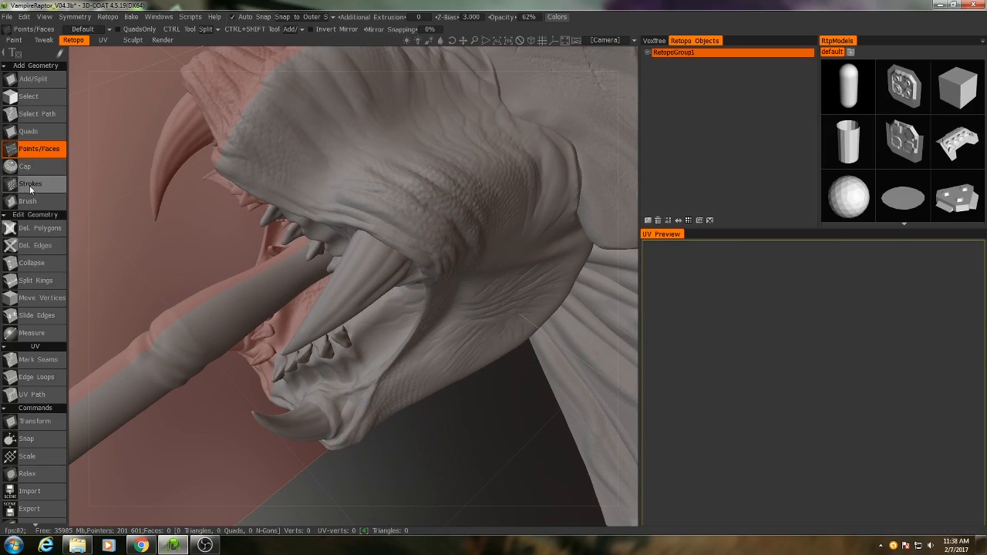
Stroke a trial quad patch onto the raptor's snout, then clear it
{"action": "left_click", "coordinate": [30, 183]}
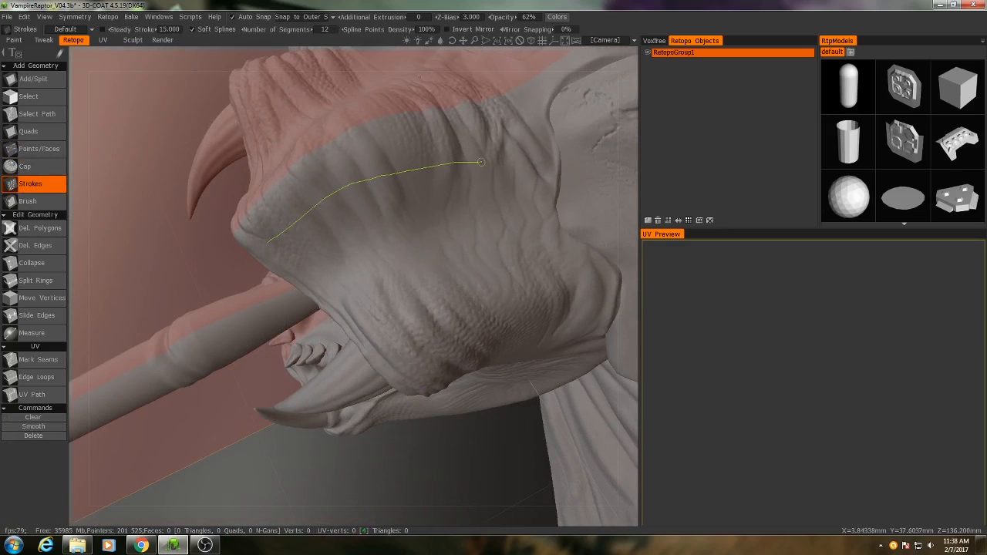
{"action": "left_click_drag", "start_coordinate": [355, 308], "coordinate": [509, 255]}
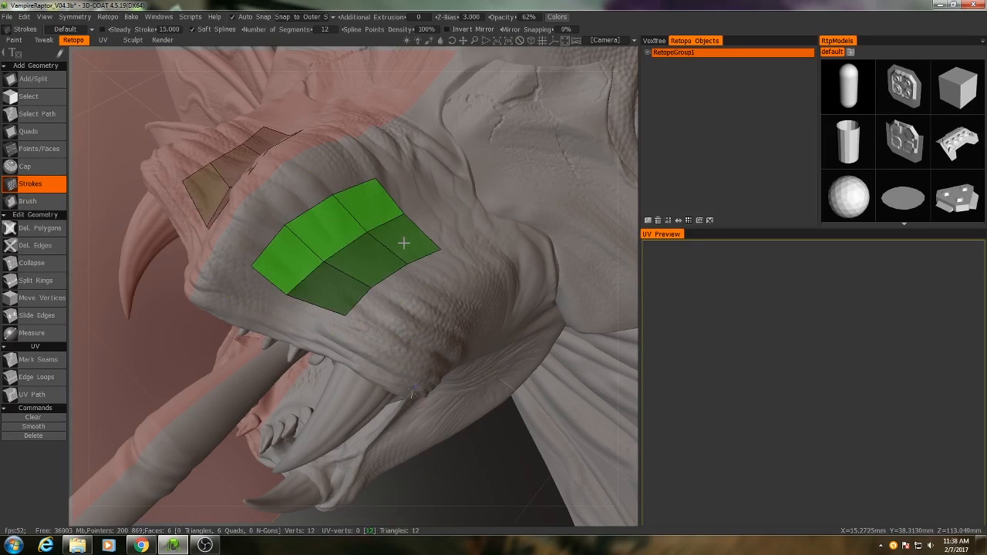
{"action": "left_click_drag", "start_coordinate": [401, 243], "coordinate": [355, 270]}
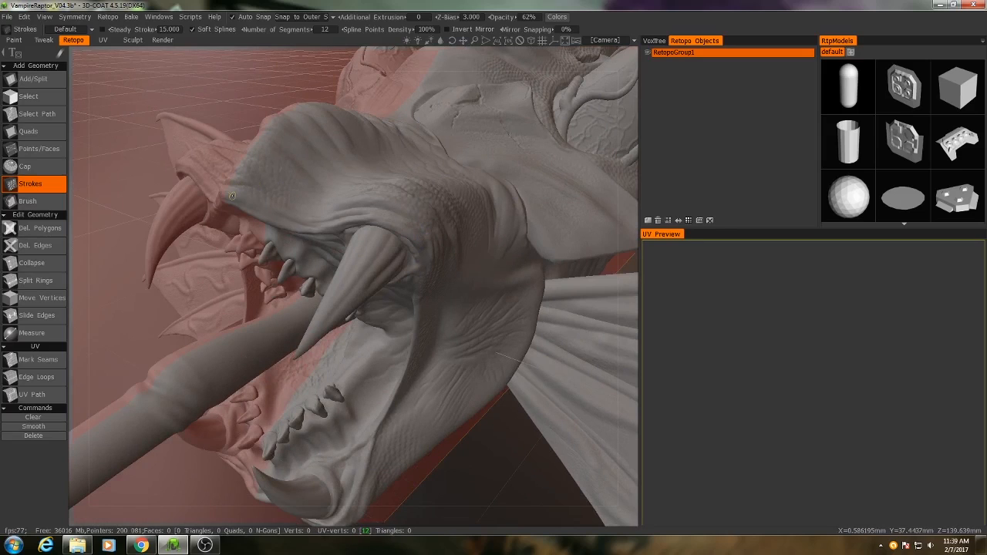
Draw a guide stroke along the mouth line from the upper lip around the lower jaw
{"action": "left_click_drag", "start_coordinate": [231, 195], "coordinate": [374, 215]}
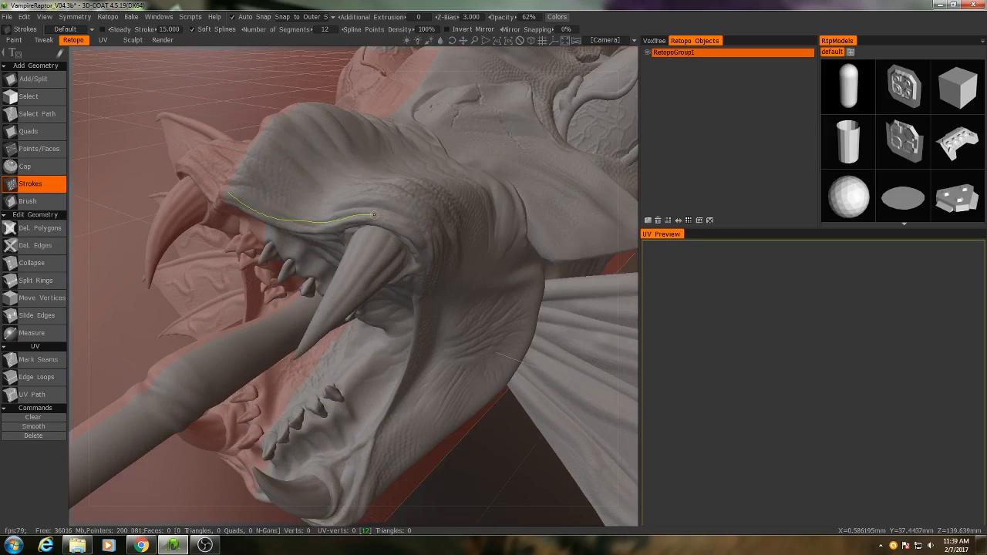
{"action": "left_click_drag", "start_coordinate": [374, 215], "coordinate": [423, 291]}
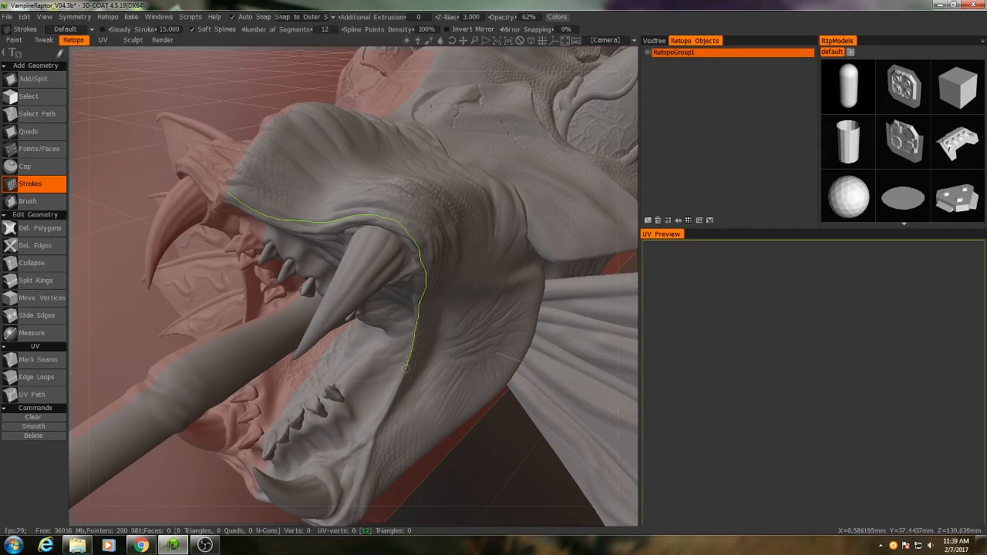
{"action": "left_click_drag", "start_coordinate": [405, 369], "coordinate": [363, 485]}
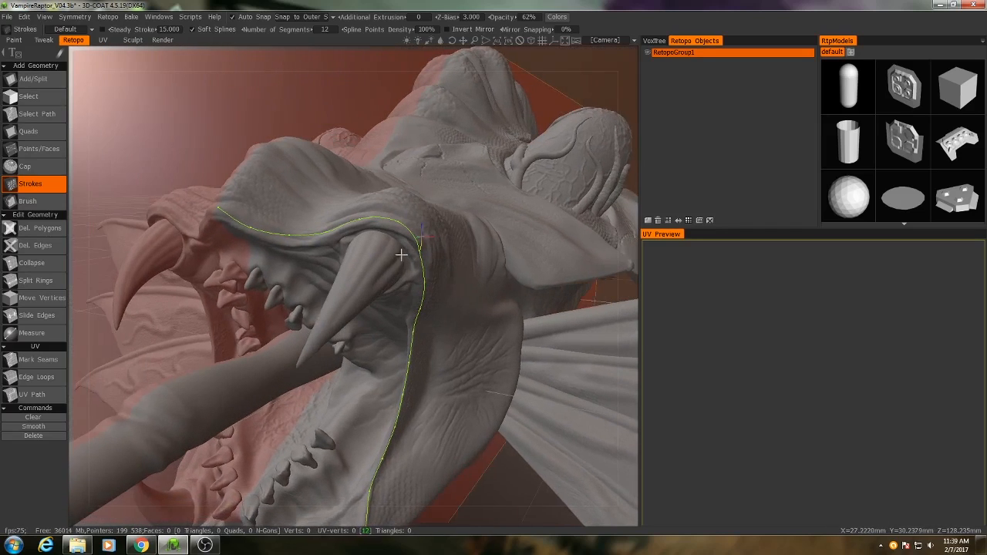
{"action": "left_click_drag", "start_coordinate": [401, 255], "coordinate": [440, 320]}
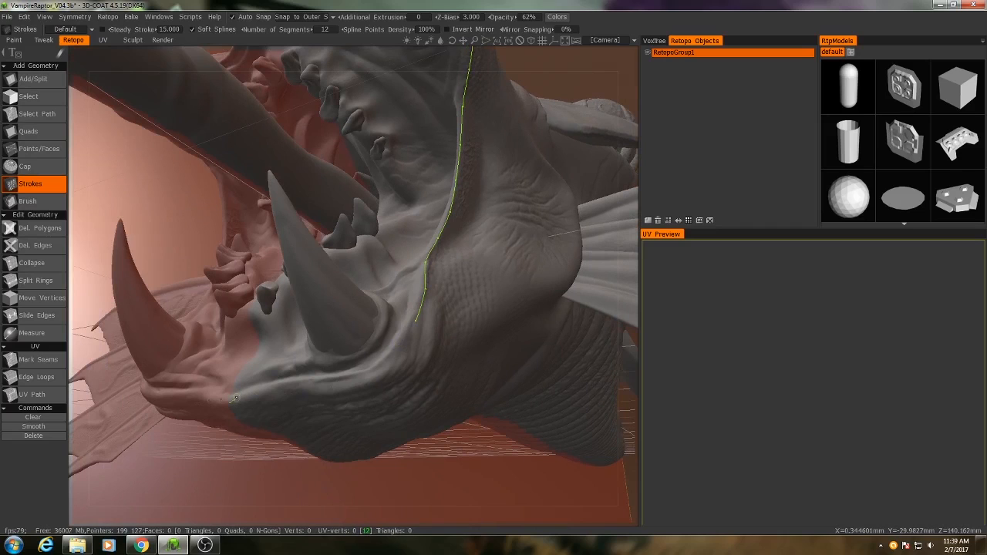
{"action": "left_click_drag", "start_coordinate": [235, 399], "coordinate": [391, 364]}
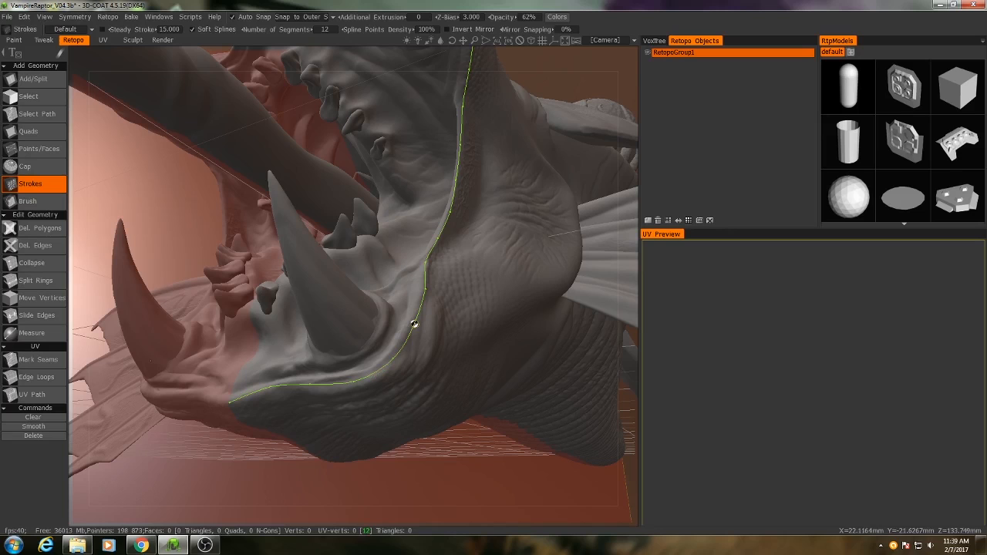
{"action": "mouse_move", "coordinate": [266, 378]}
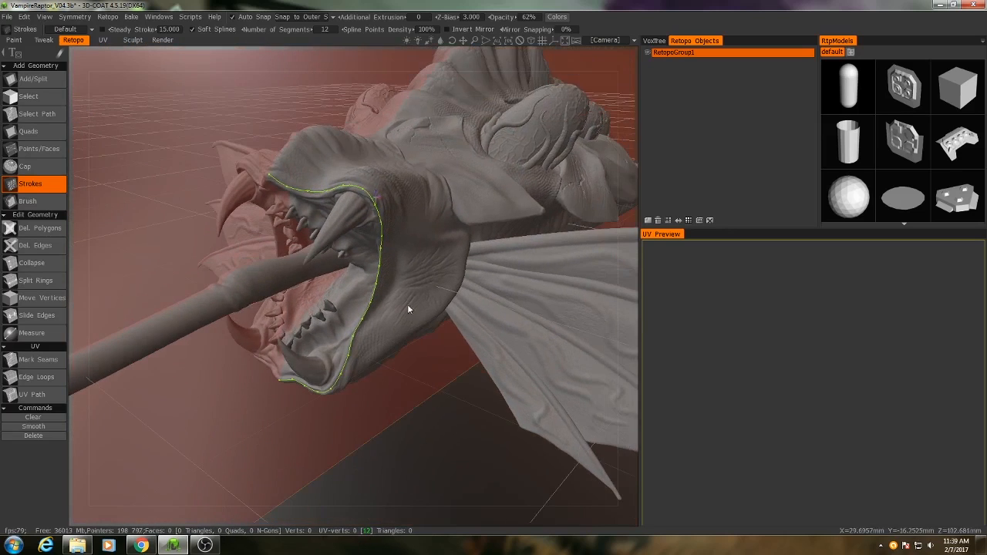
{"action": "left_click_drag", "start_coordinate": [409, 308], "coordinate": [462, 273]}
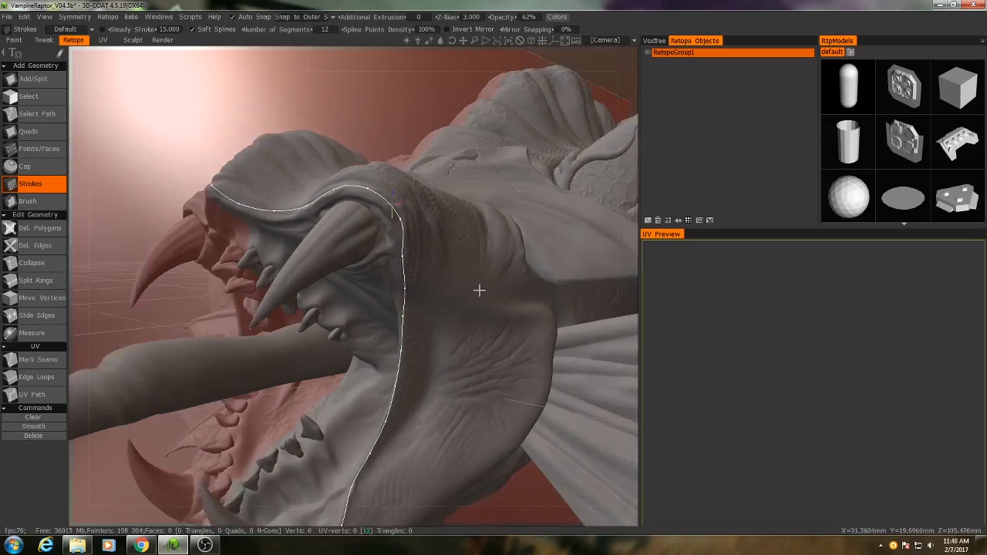
{"action": "left_click_drag", "start_coordinate": [478, 291], "coordinate": [532, 340]}
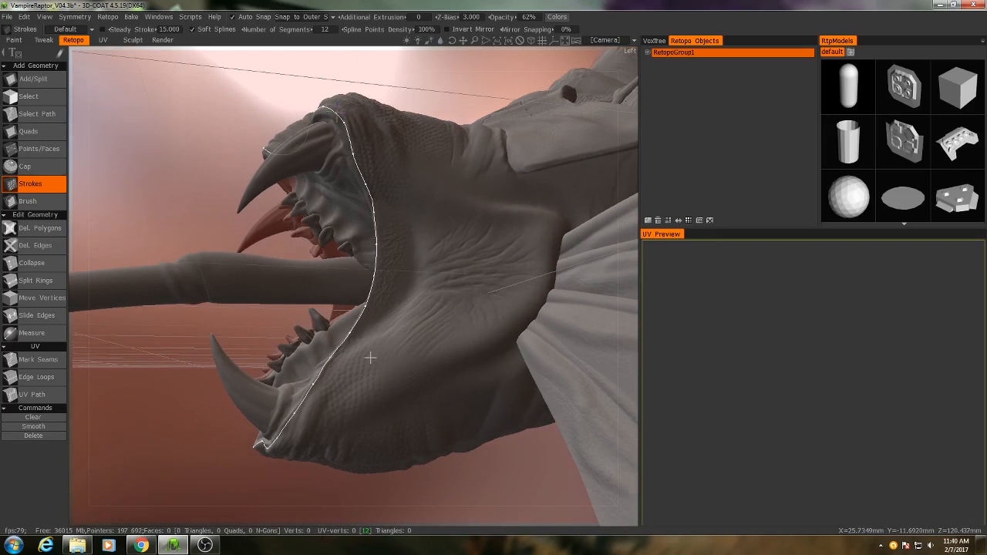
{"action": "mouse_move", "coordinate": [392, 212]}
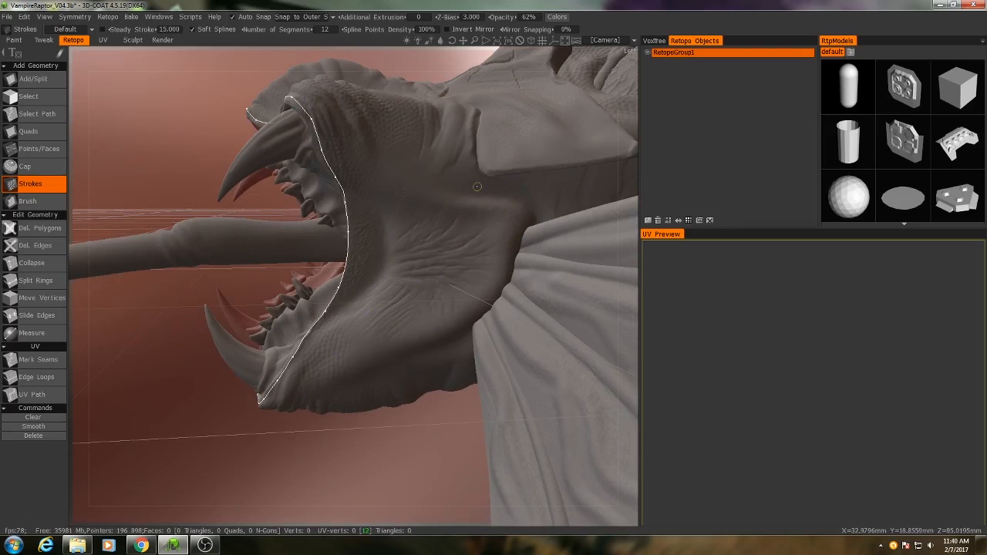
{"action": "mouse_move", "coordinate": [478, 219]}
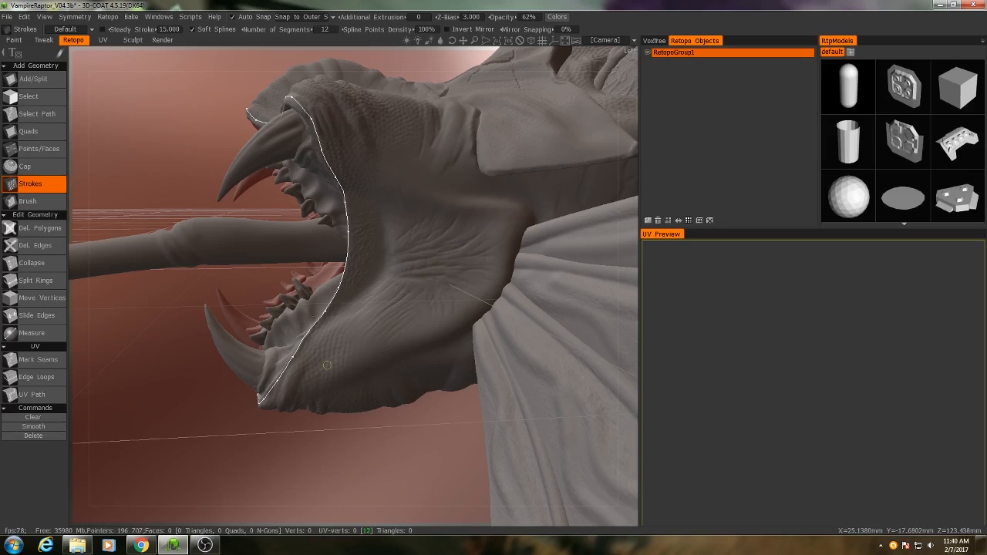
{"action": "mouse_move", "coordinate": [485, 259]}
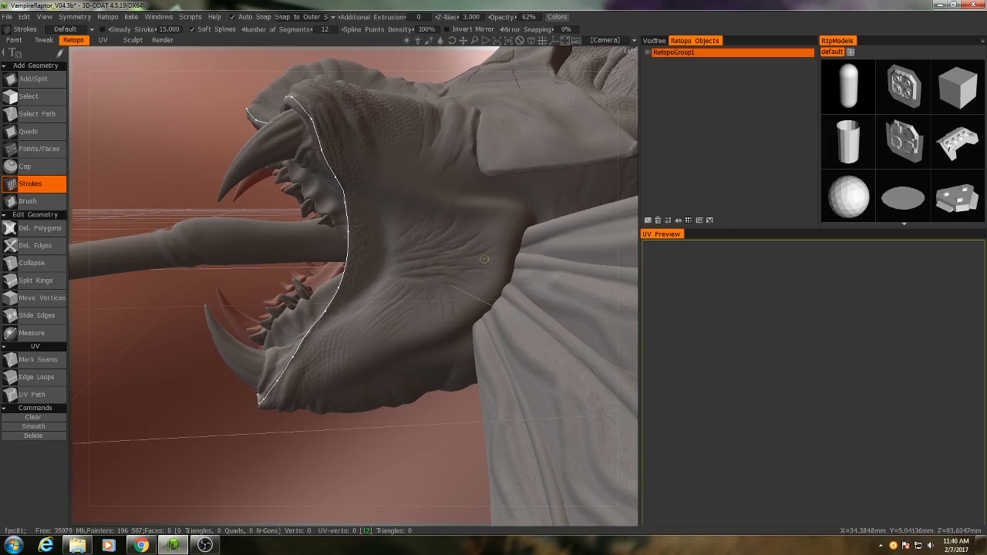
{"action": "mouse_move", "coordinate": [452, 310]}
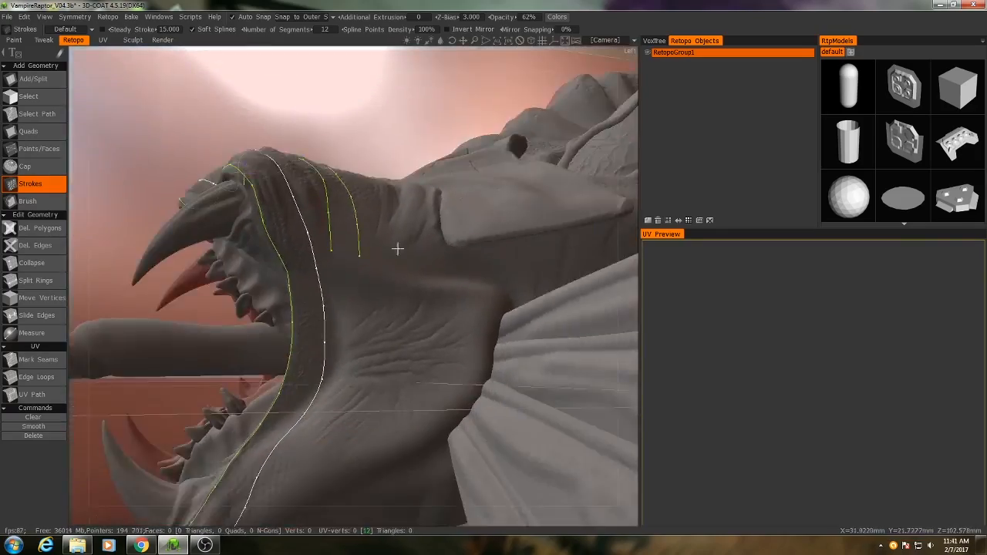
Draw a stroke parallel to the mouth outline, generating a 66-face jaw patch
{"action": "left_click_drag", "start_coordinate": [397, 249], "coordinate": [171, 279]}
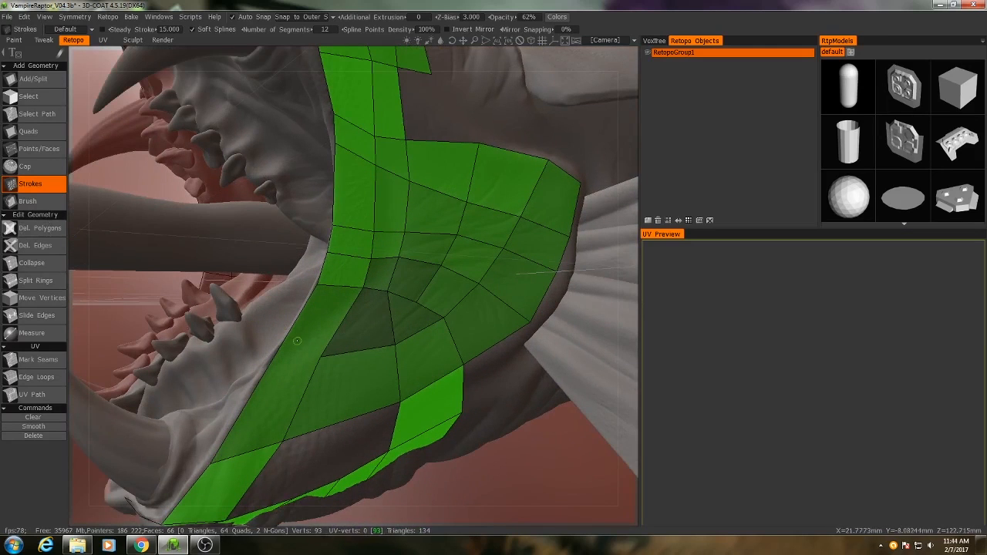
Delete unwanted faces from the jaw patch so no n-gons remain
{"action": "left_click", "coordinate": [39, 228]}
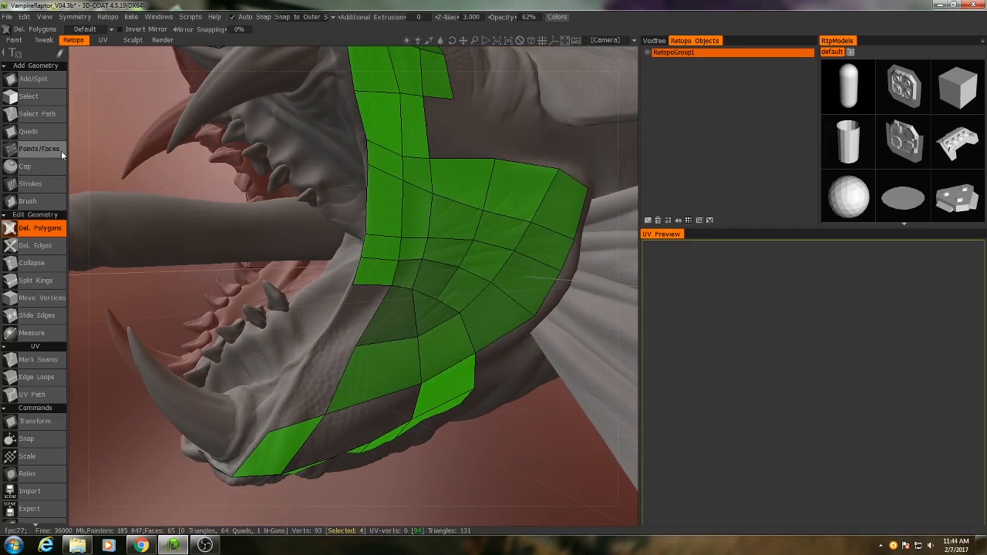
{"action": "left_click", "coordinate": [381, 251]}
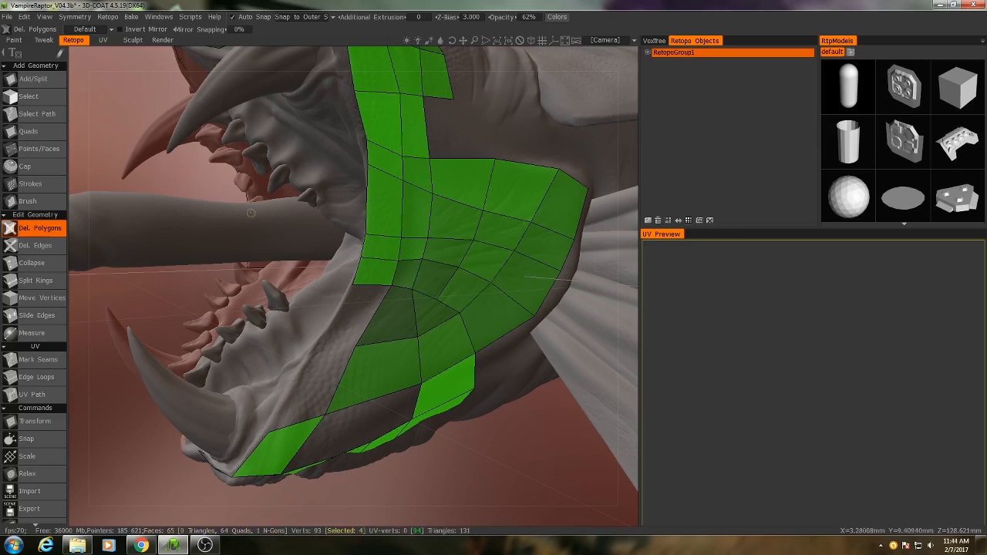
{"action": "mouse_move", "coordinate": [38, 148]}
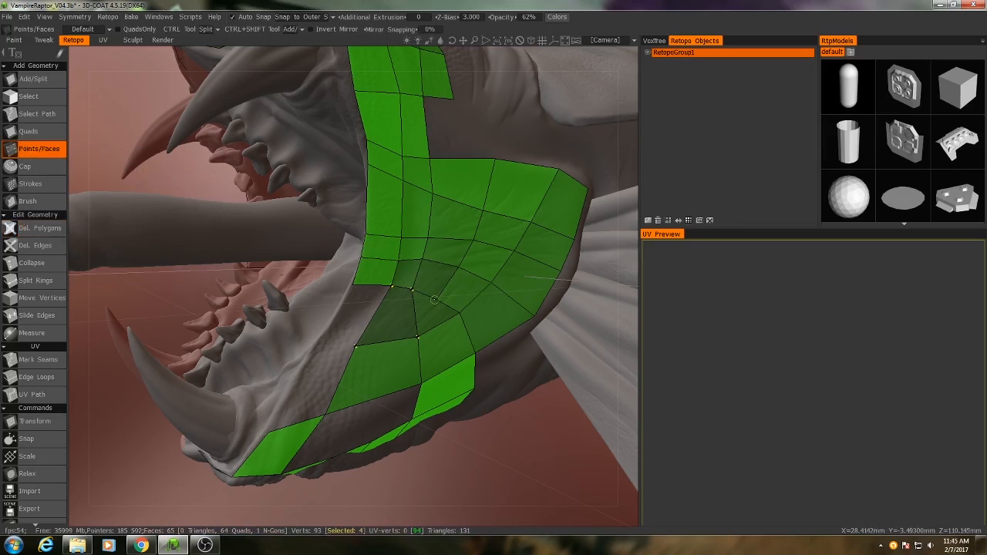
{"action": "left_click", "coordinate": [439, 293]}
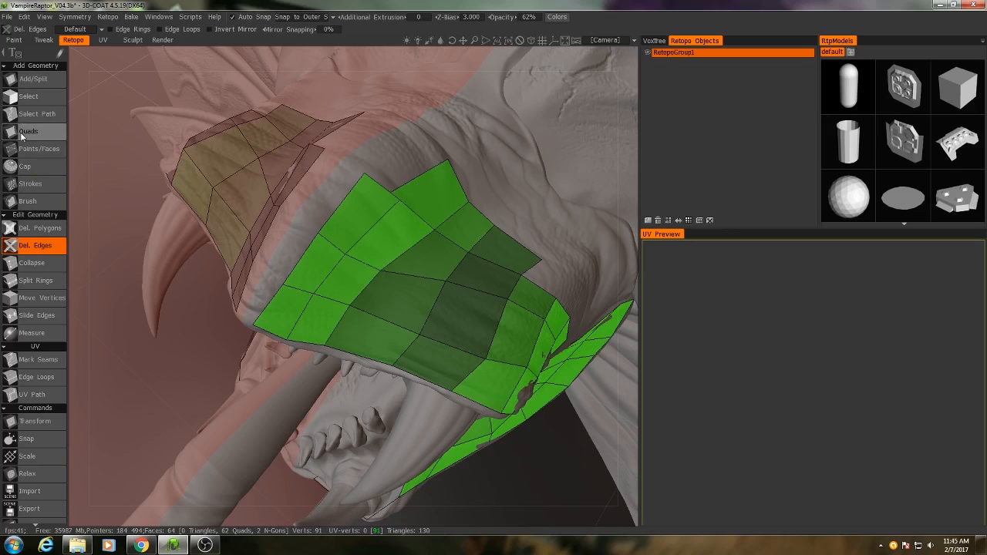
Add a new quad to the upper jaw mesh, leaving 64 quad faces
{"action": "left_click", "coordinate": [39, 148]}
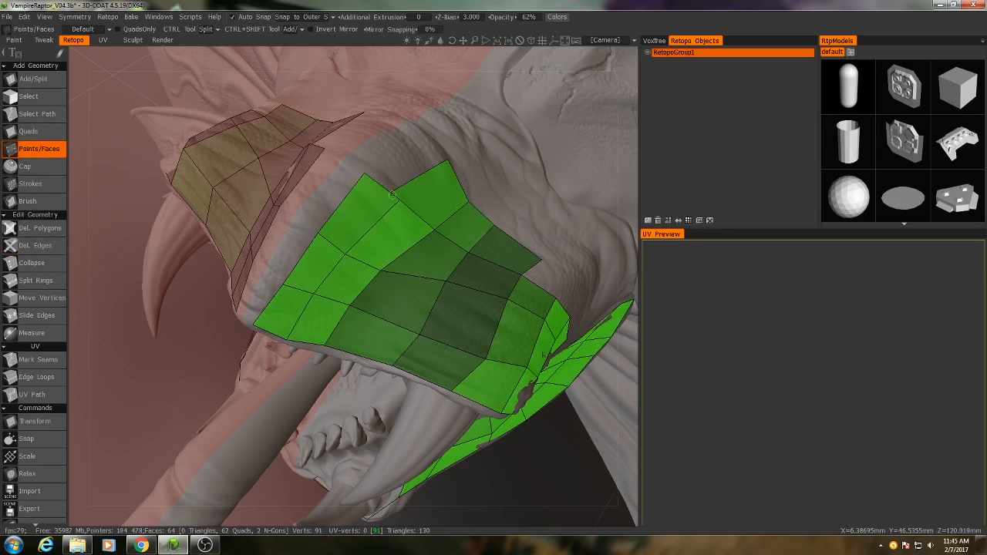
{"action": "left_click", "coordinate": [393, 189]}
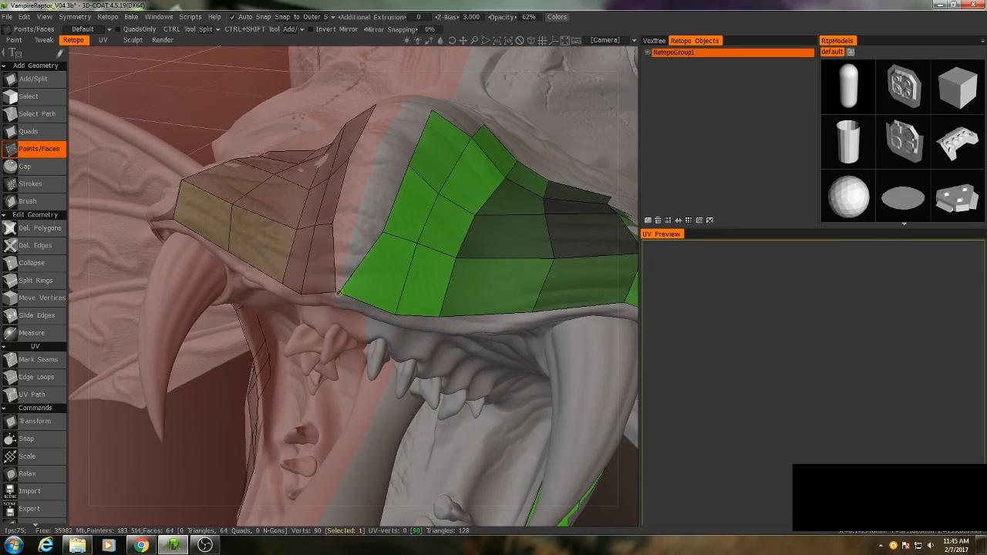
{"action": "left_click_drag", "start_coordinate": [339, 293], "coordinate": [351, 221]}
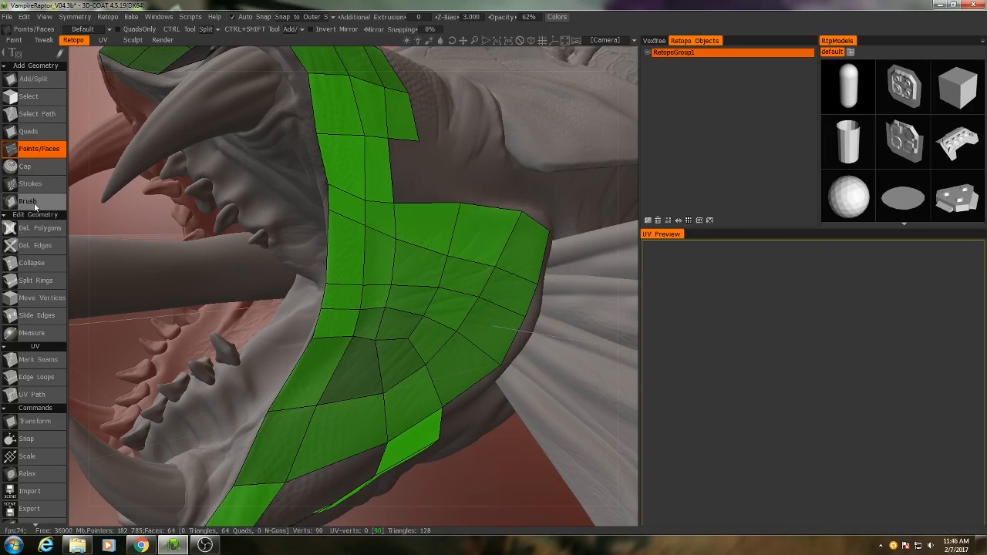
{"action": "mouse_move", "coordinate": [28, 201]}
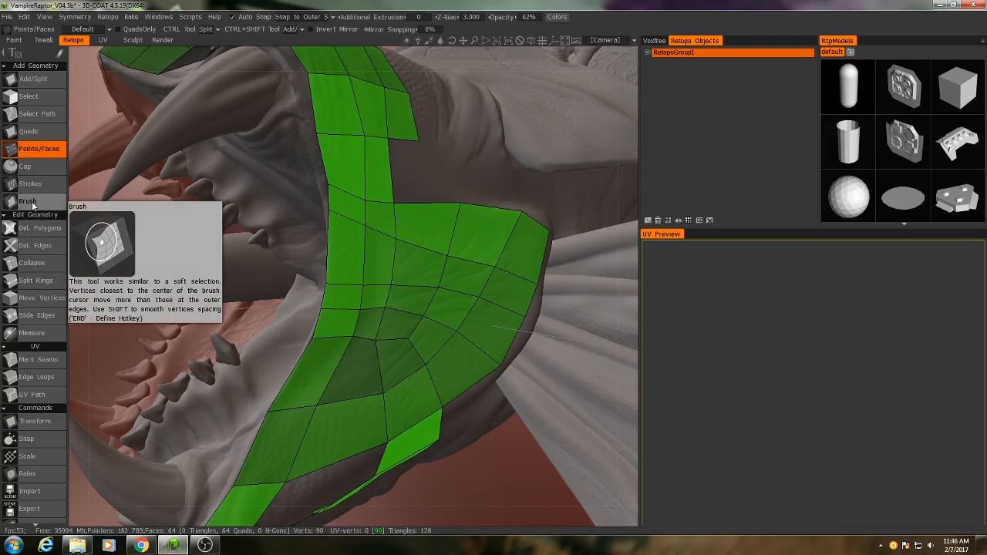
Brush-smooth the middle of the jaw mesh, keeping 64 faces on 90 vertices
{"action": "left_click", "coordinate": [28, 201]}
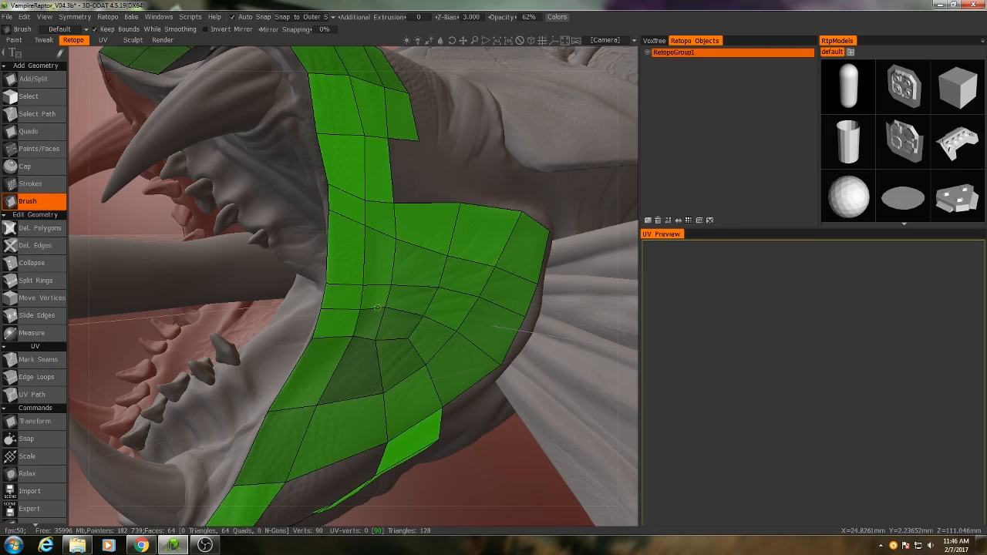
{"action": "left_click", "coordinate": [399, 304]}
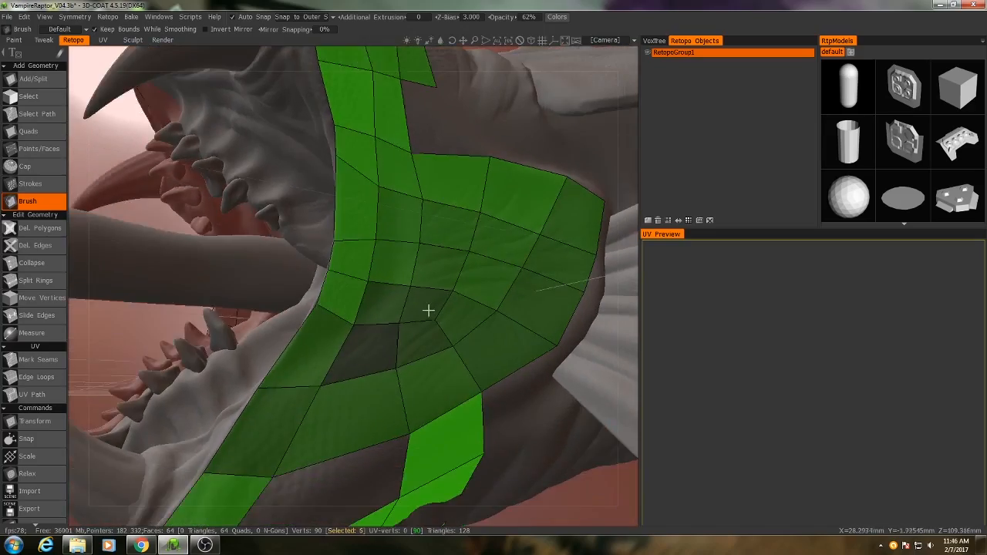
{"action": "left_click_drag", "start_coordinate": [428, 312], "coordinate": [397, 353]}
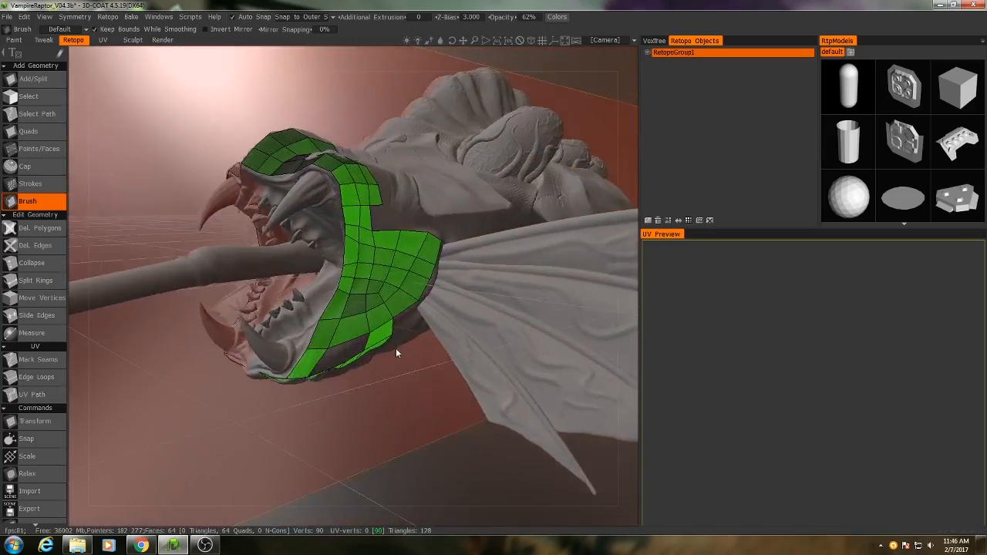
{"action": "left_click_drag", "start_coordinate": [397, 354], "coordinate": [383, 329]}
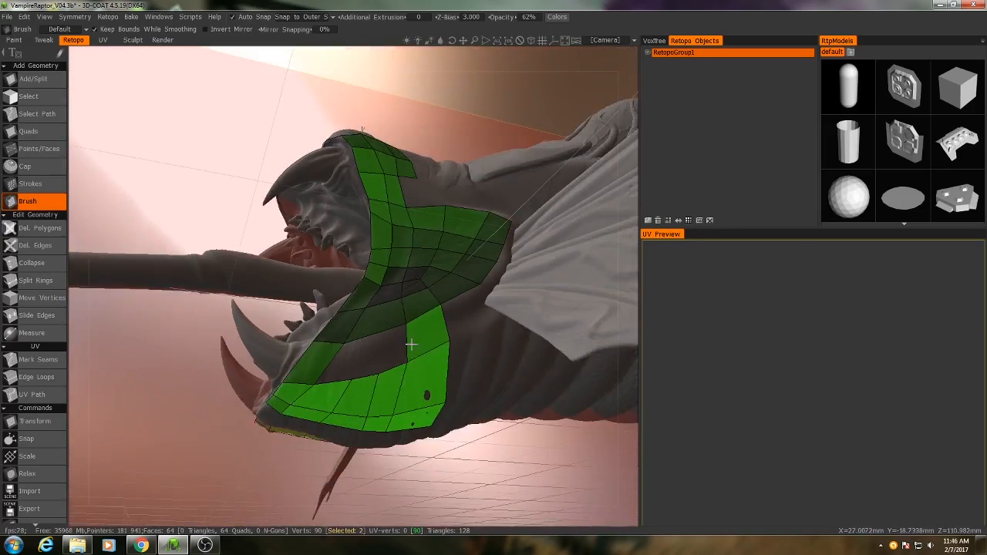
{"action": "left_click_drag", "start_coordinate": [409, 339], "coordinate": [421, 350]}
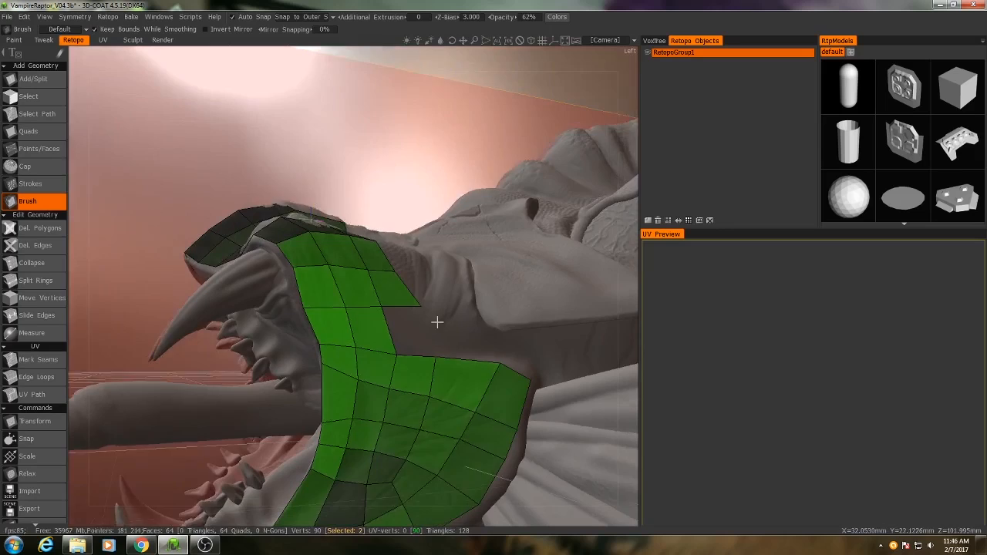
{"action": "left_click", "coordinate": [39, 148]}
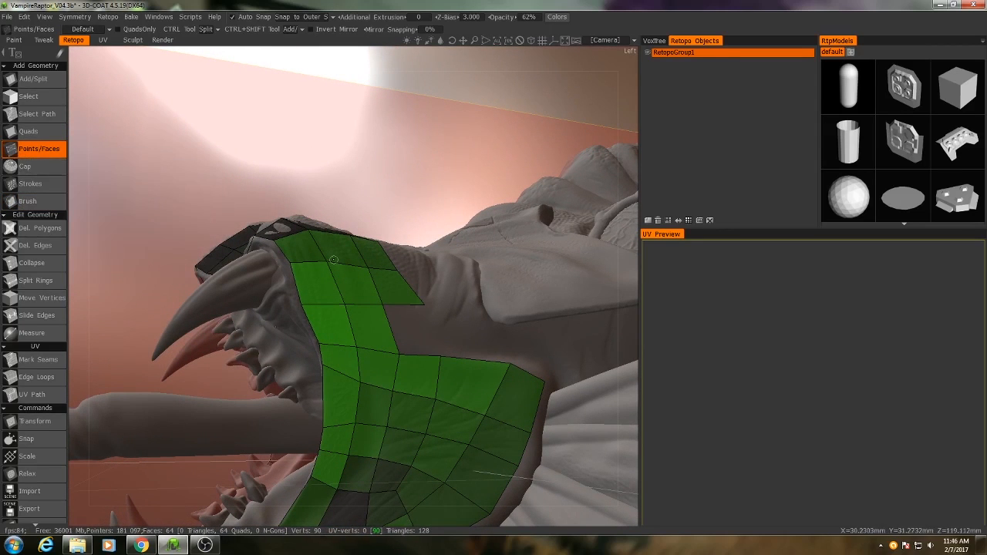
Add quads beside the jaw mesh edge, reaching 66 quads on 91 vertices
{"action": "left_click", "coordinate": [411, 330]}
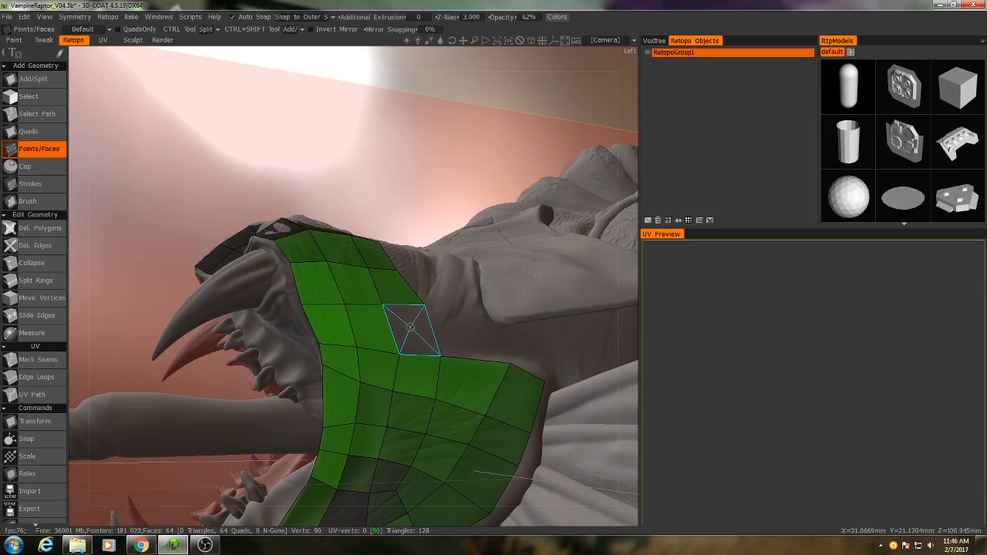
{"action": "left_click", "coordinate": [411, 330]}
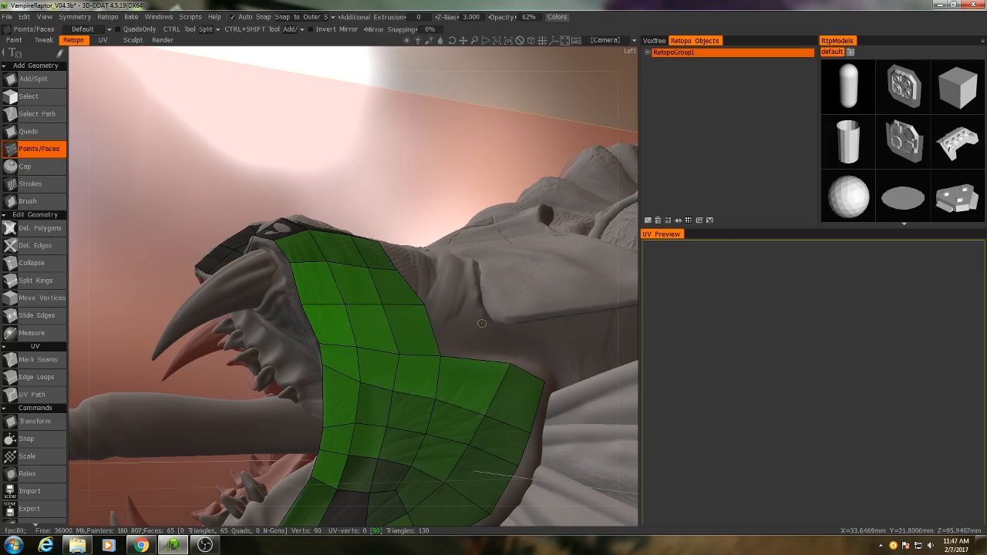
{"action": "left_click", "coordinate": [481, 323]}
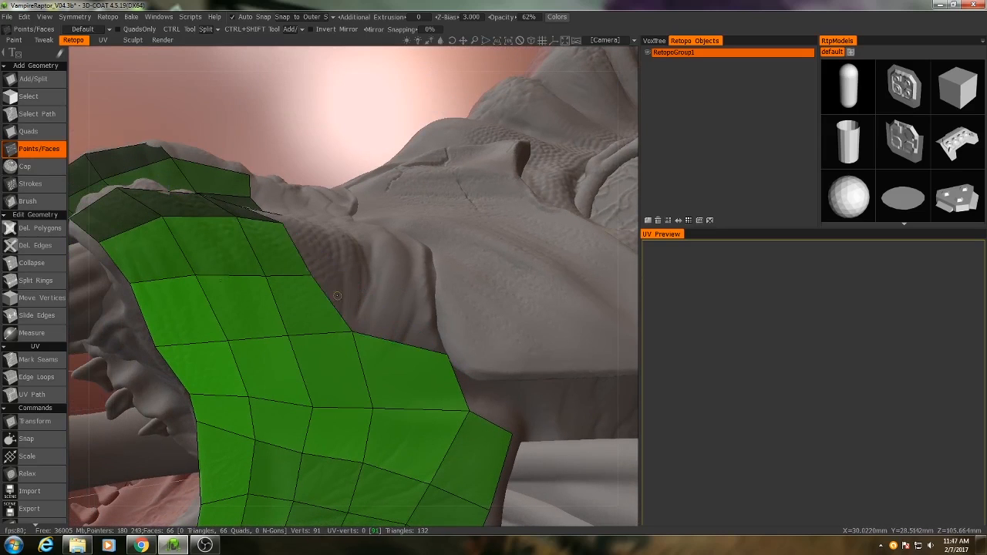
{"action": "mouse_move", "coordinate": [431, 343]}
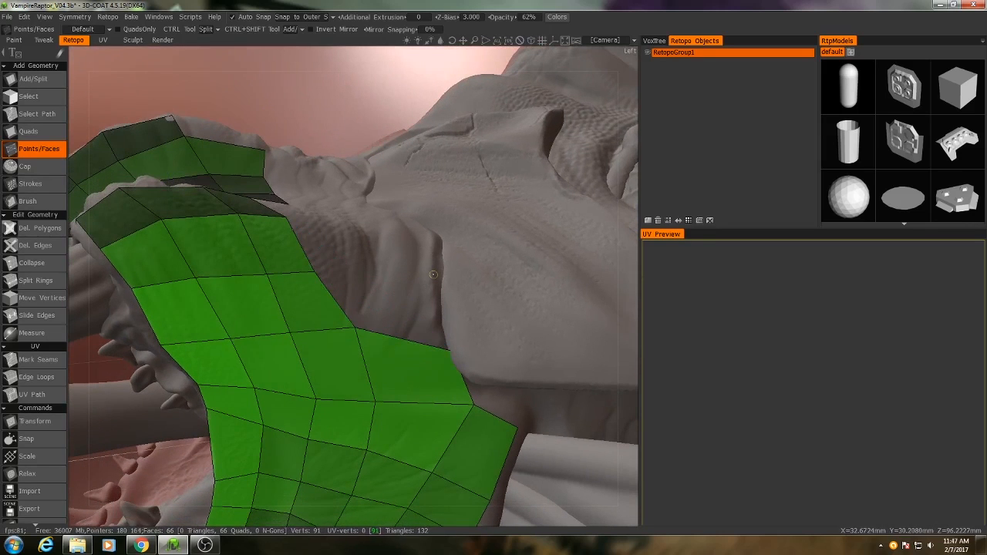
{"action": "left_click", "coordinate": [432, 274]}
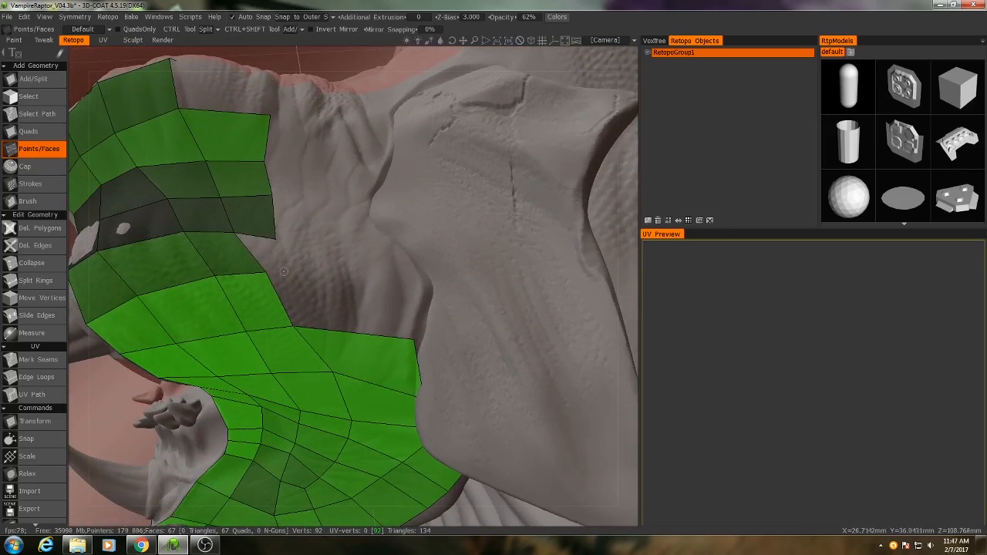
{"action": "left_click_drag", "start_coordinate": [420, 281], "coordinate": [420, 397]}
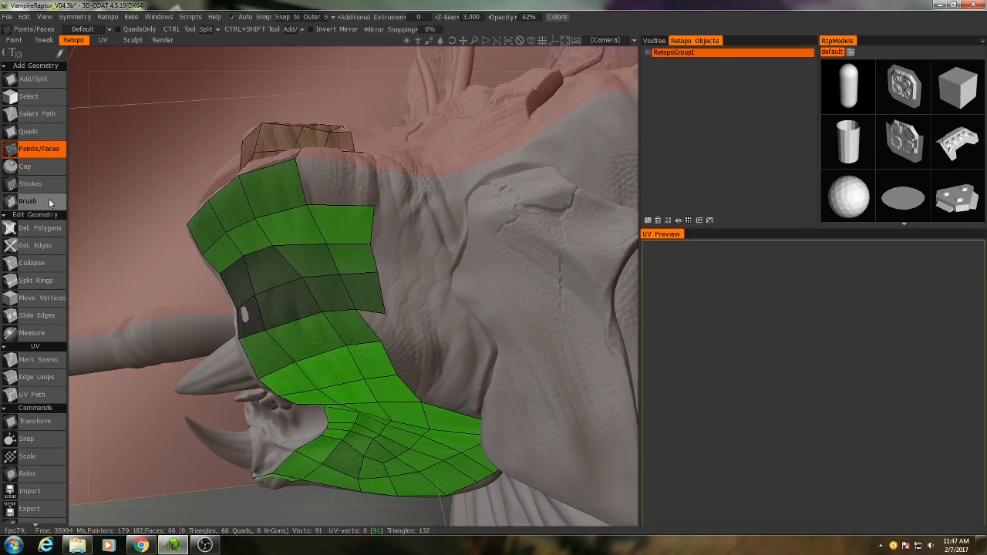
Add quads across the lower jaw, growing the patch to 80 quads on 107 vertices
{"action": "left_click", "coordinate": [28, 201]}
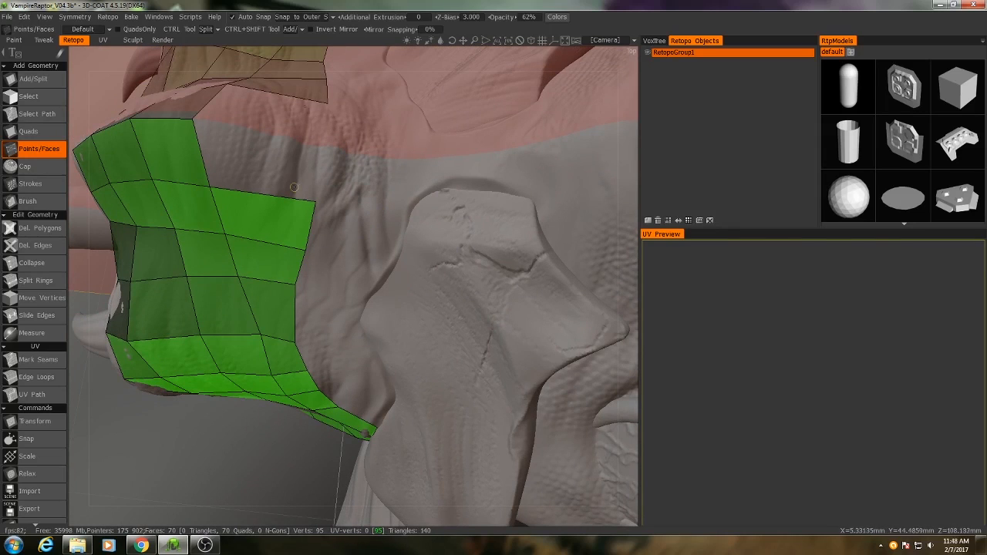
{"action": "left_click", "coordinate": [318, 147]}
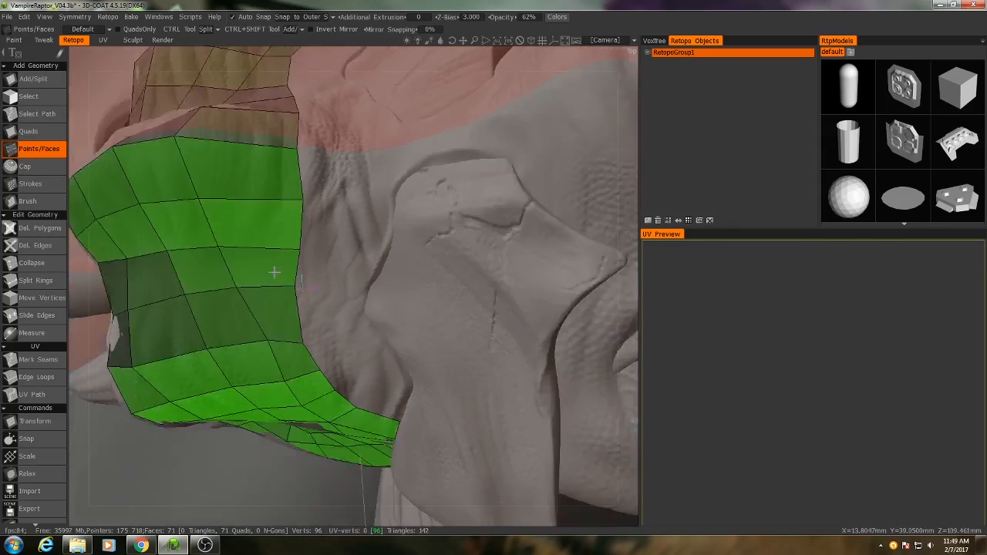
{"action": "left_click", "coordinate": [29, 199]}
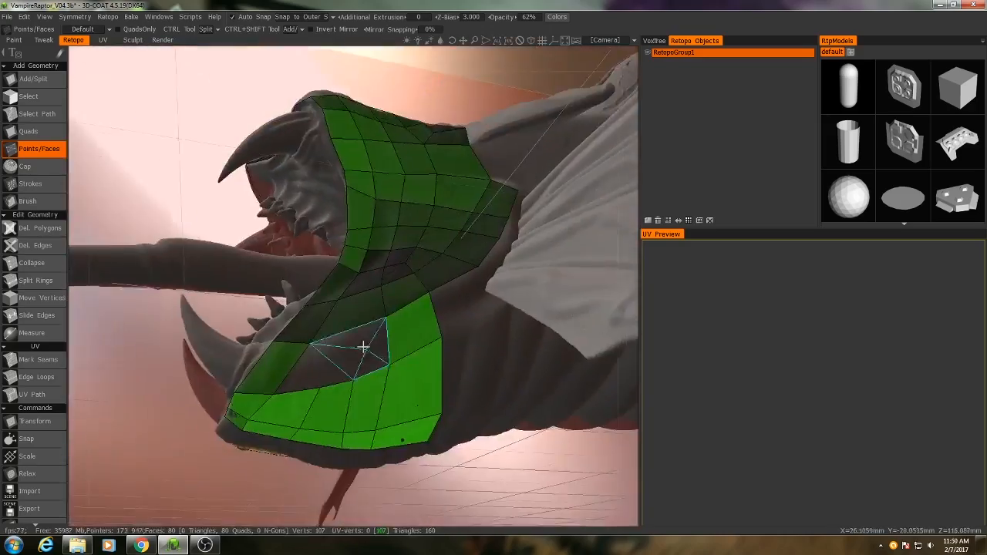
{"action": "left_click", "coordinate": [30, 201]}
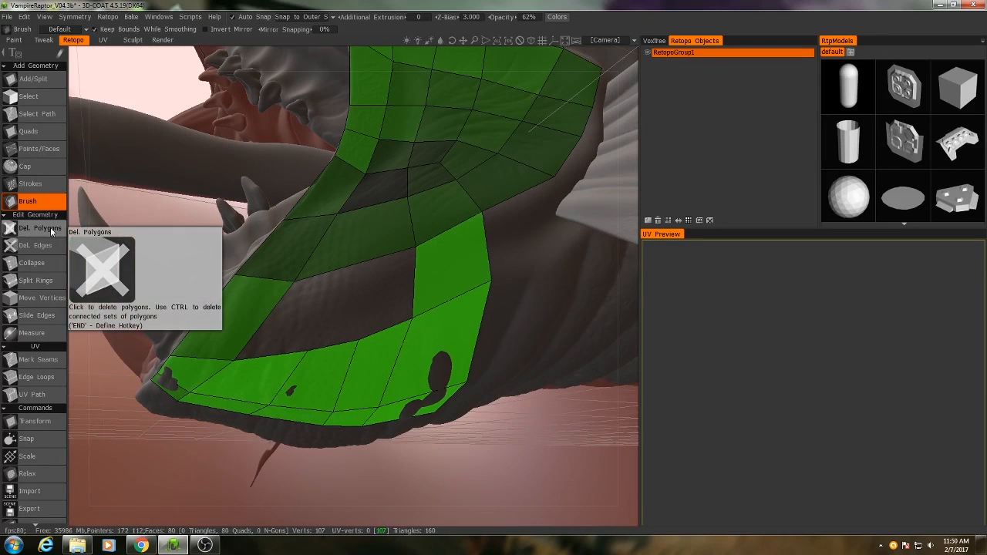
Delete an unwanted jaw quad and edge, then rebuild to 88 quads on 113 vertices
{"action": "left_click", "coordinate": [40, 228]}
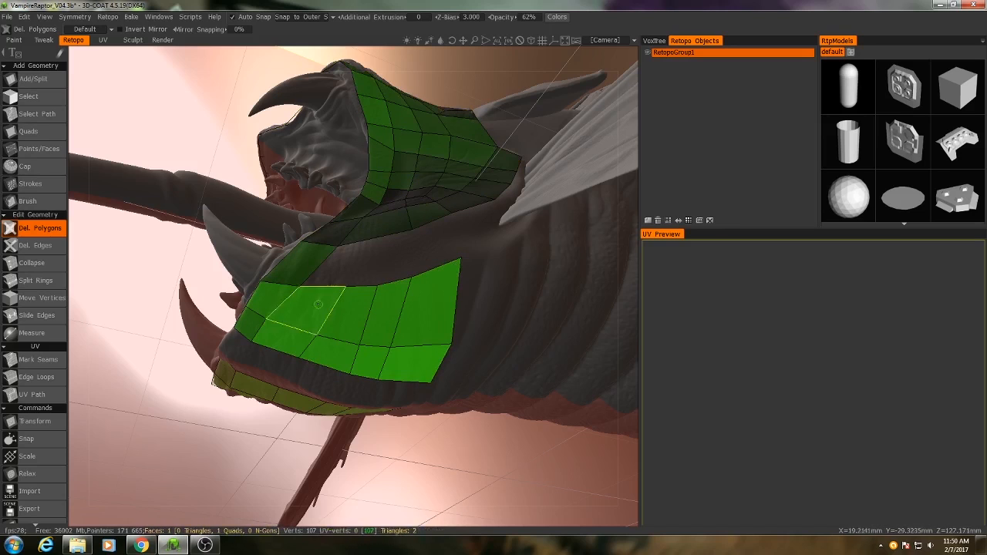
{"action": "left_click", "coordinate": [33, 246]}
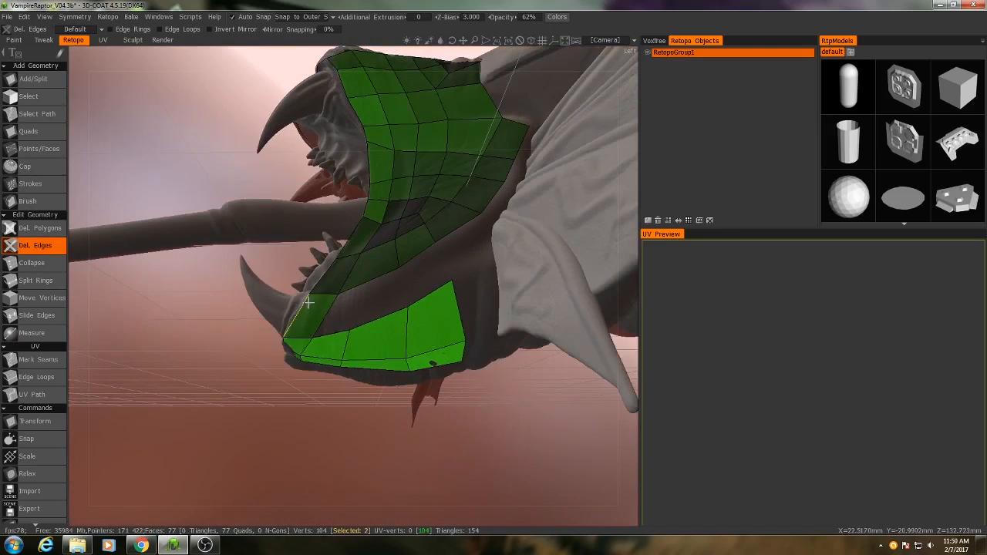
{"action": "left_click", "coordinate": [39, 149]}
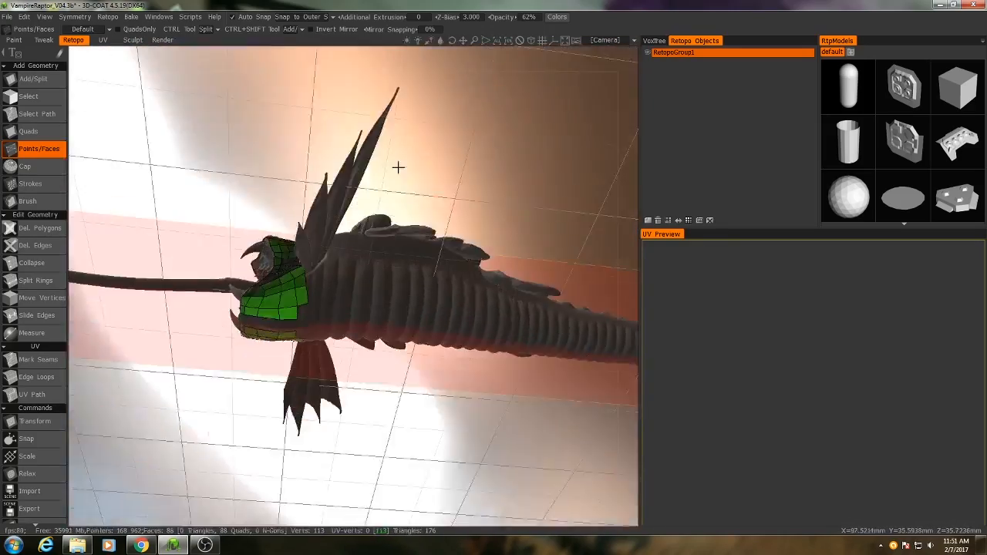
{"action": "left_click_drag", "start_coordinate": [399, 167], "coordinate": [264, 329]}
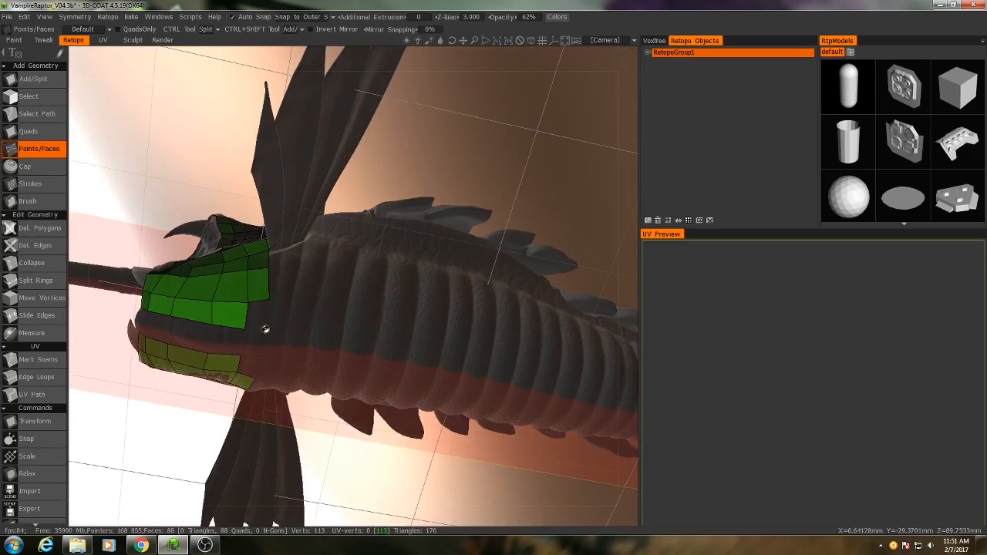